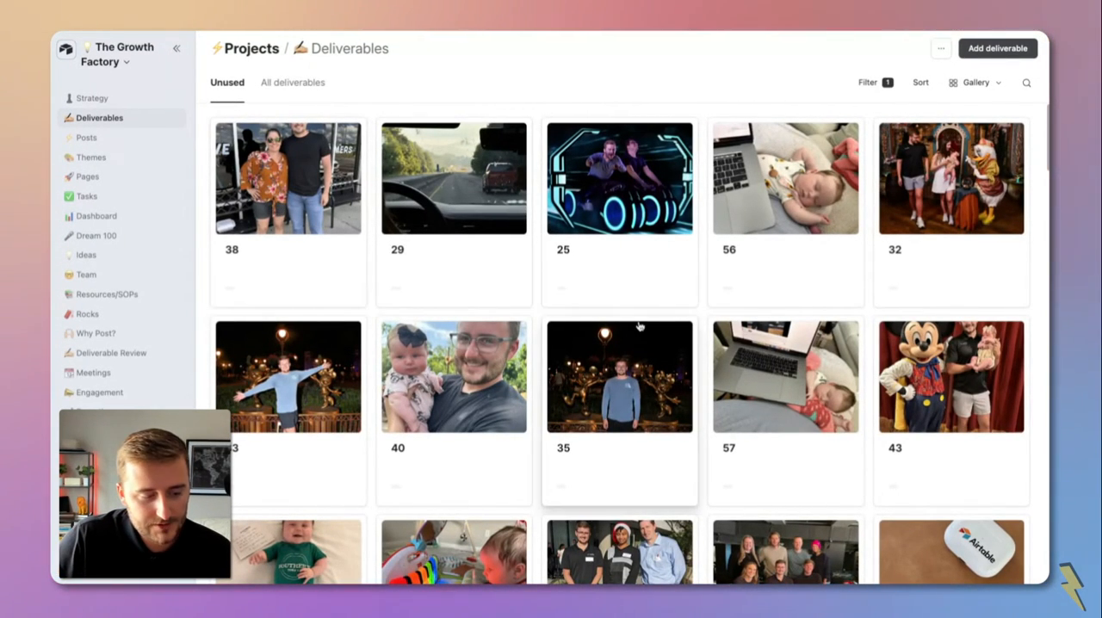
# - Scroll the Deliverables gallery page before opening the interface editor
pyautogui.scroll(-3)
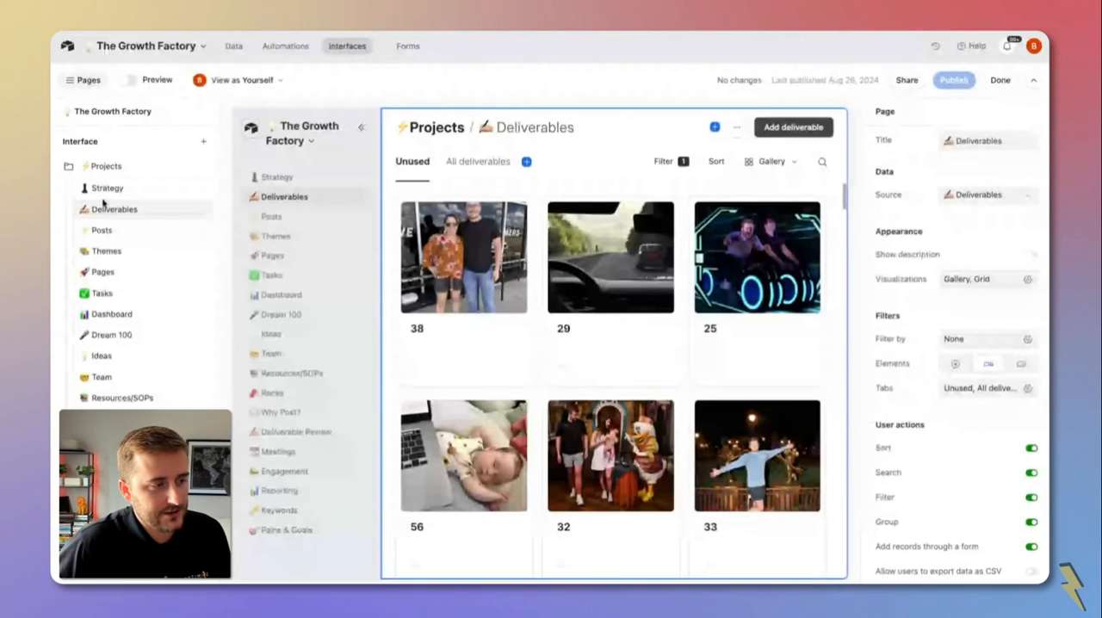
pyautogui.moveTo(121, 330)
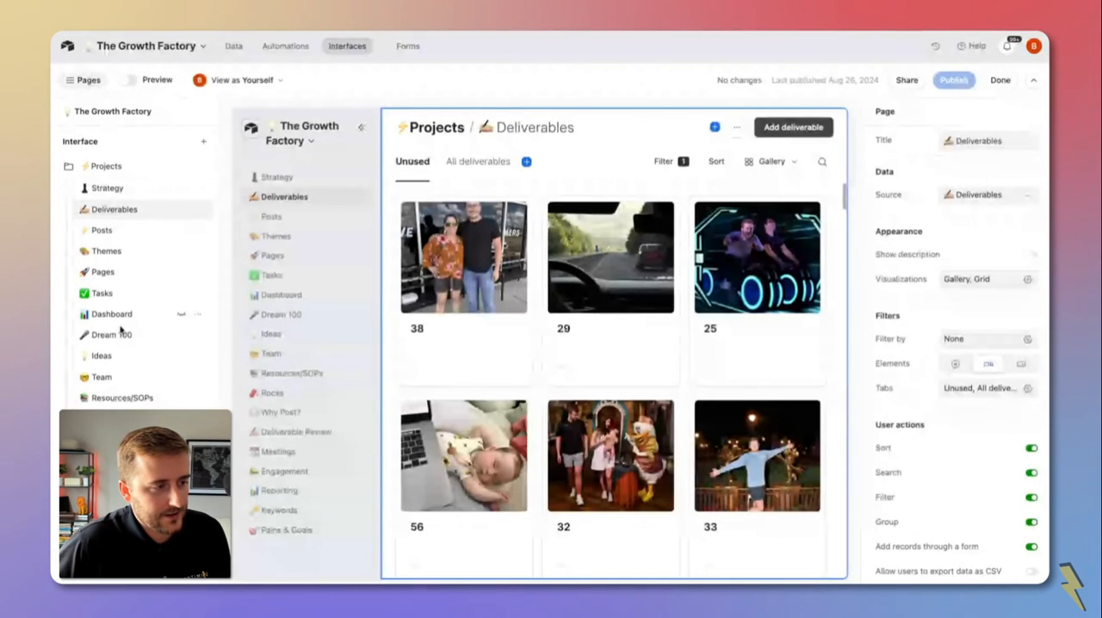
pyautogui.moveTo(204, 141)
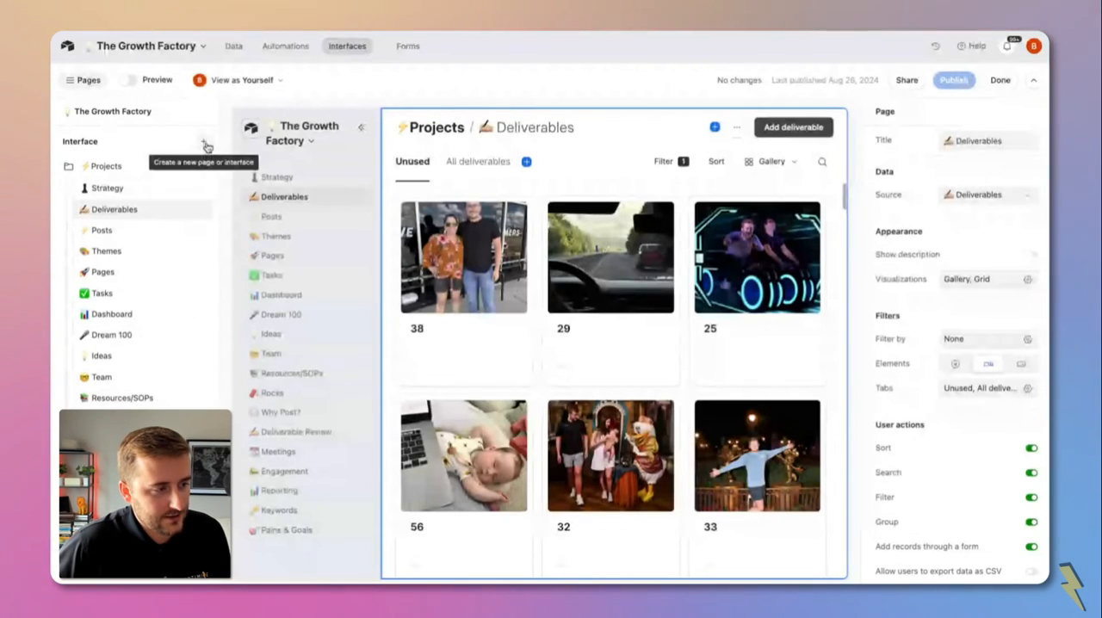
# - Create a new interface named 'OptimizeIS External' with an icon and continue to layout selection
pyautogui.click(208, 141)
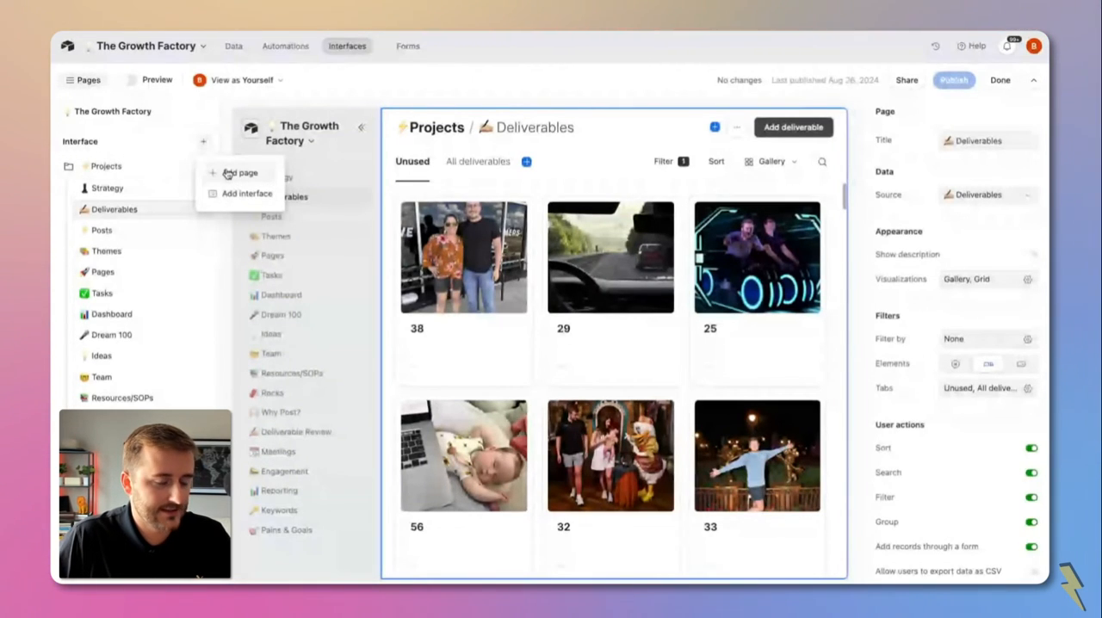
pyautogui.click(246, 193)
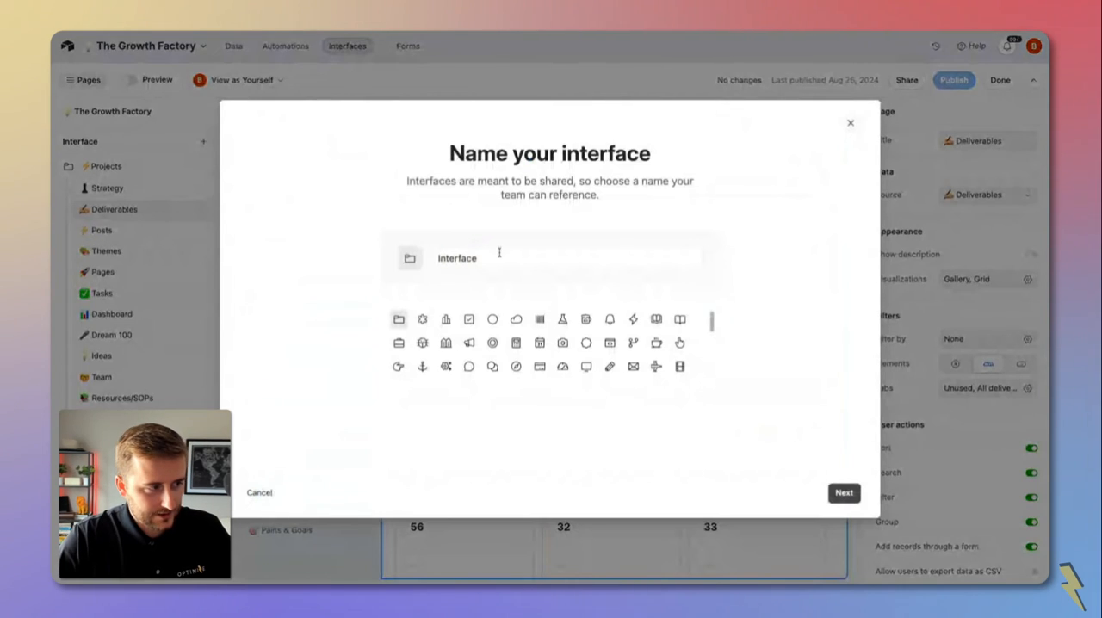
pyautogui.write('OptimizeIS')
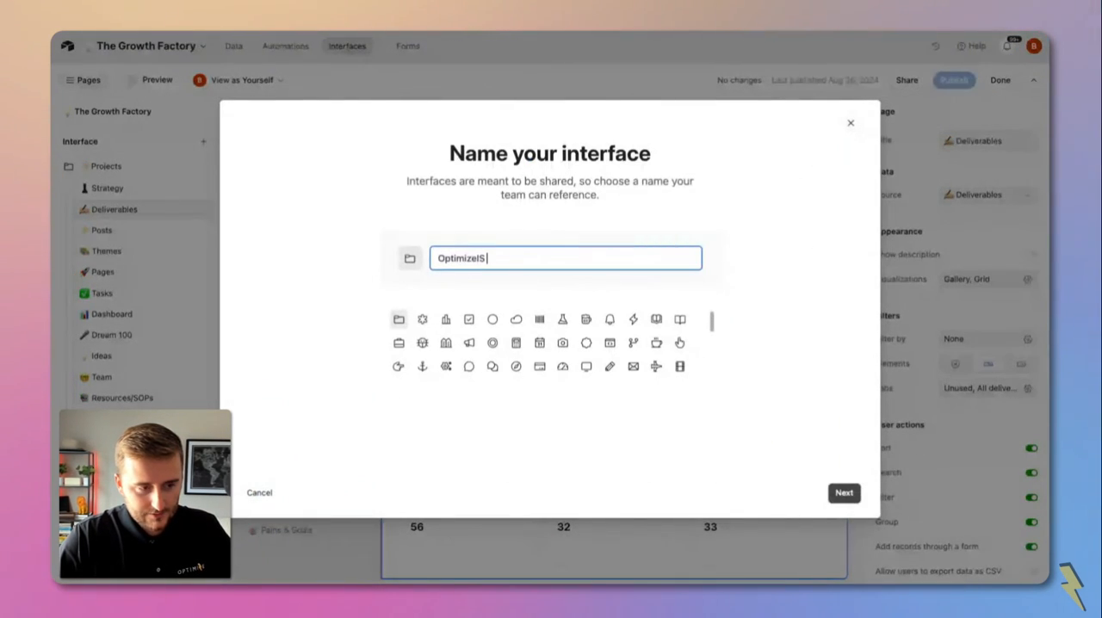
pyautogui.write('External')
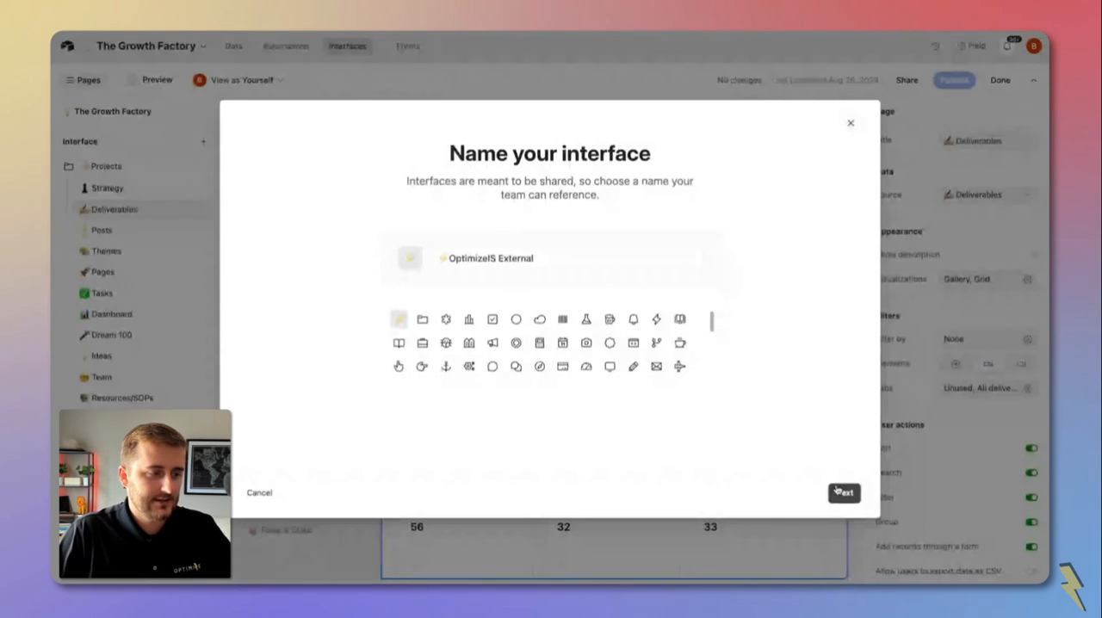
pyautogui.click(842, 492)
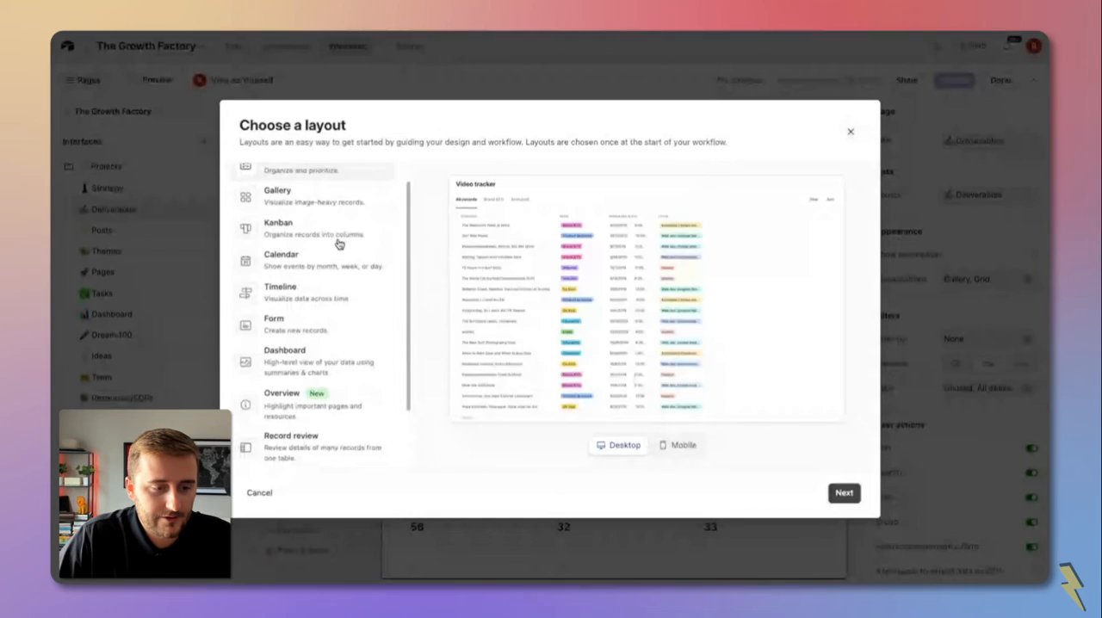
# - Add a Kanban page connected to the Deliverables table, stacked by Status
pyautogui.click(278, 228)
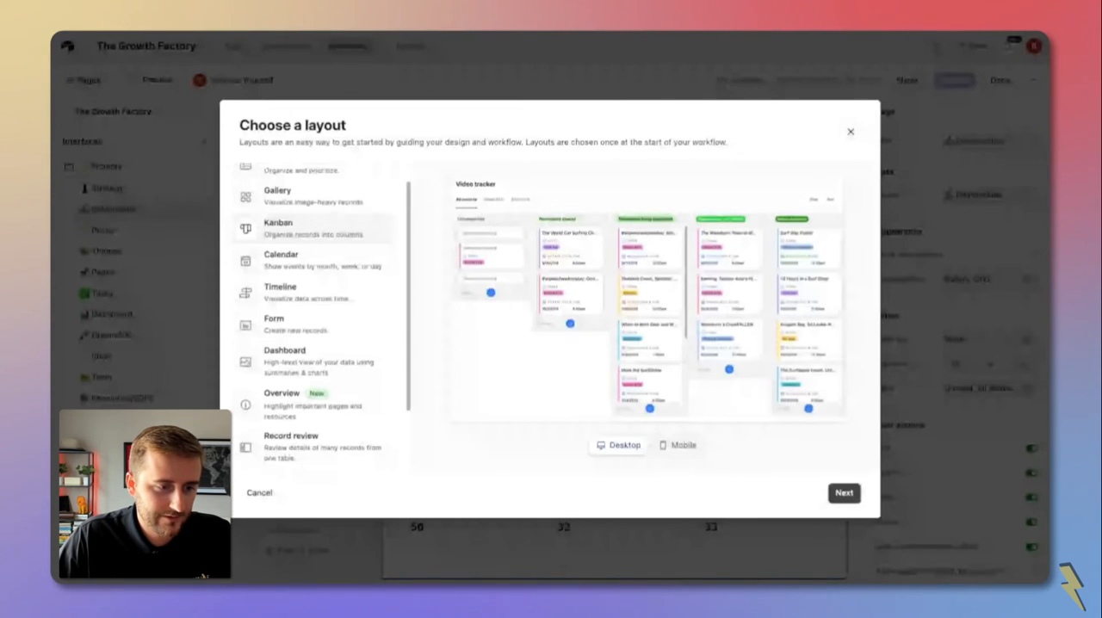
pyautogui.click(842, 493)
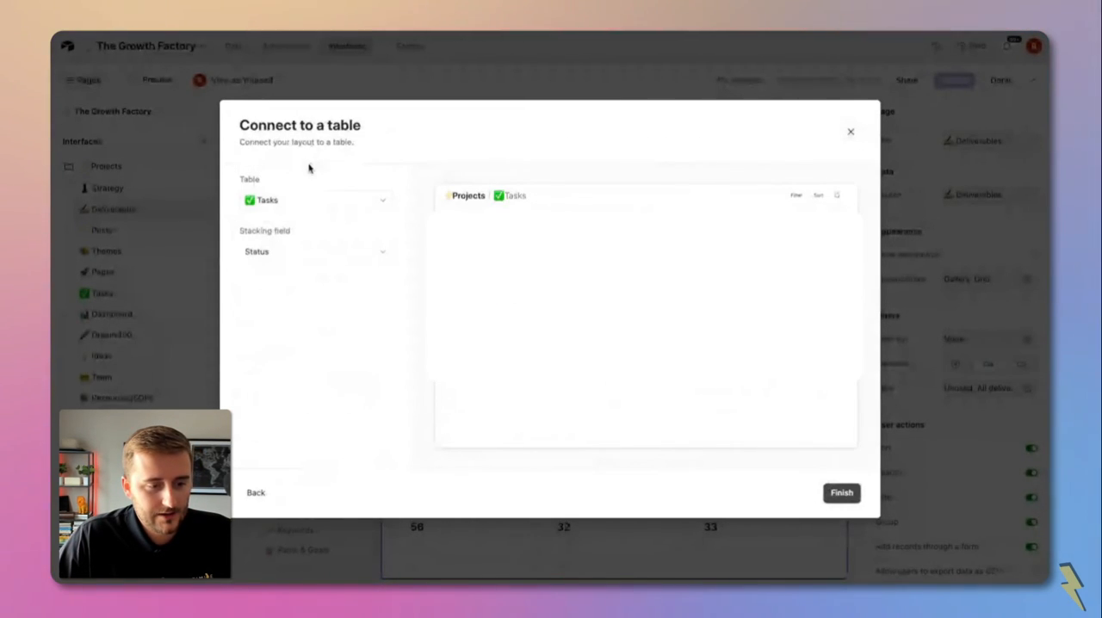
pyautogui.click(315, 199)
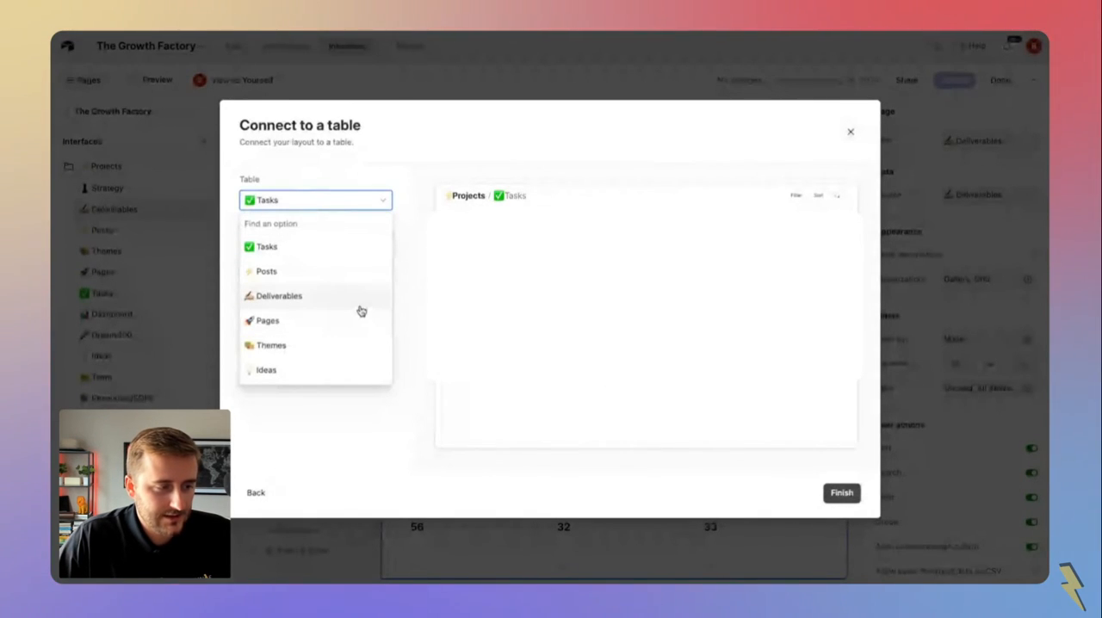
pyautogui.click(279, 295)
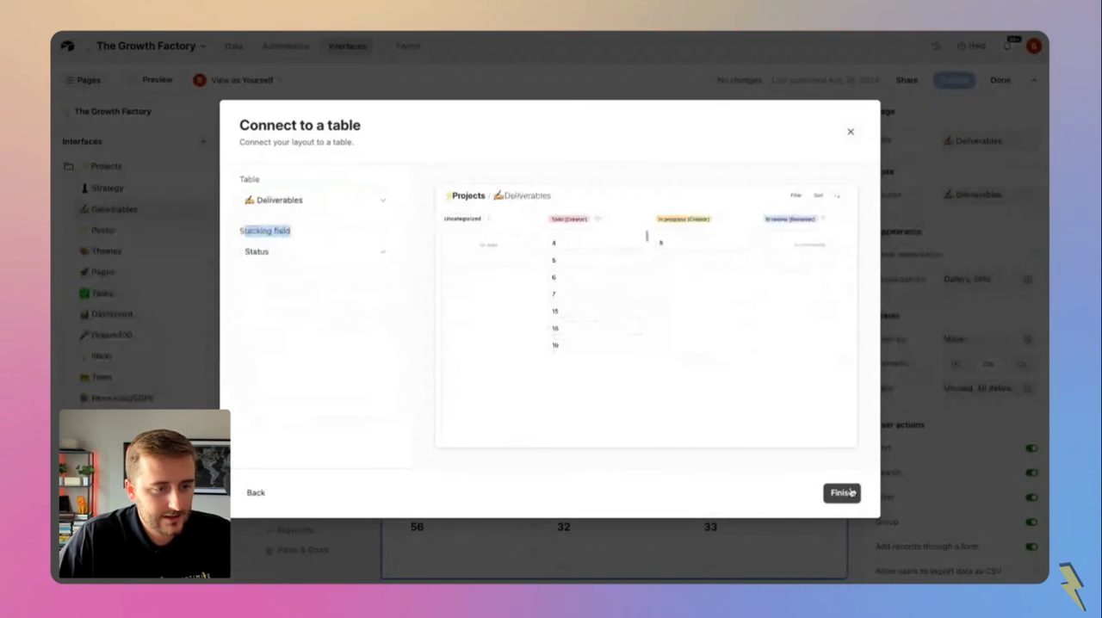
pyautogui.click(841, 492)
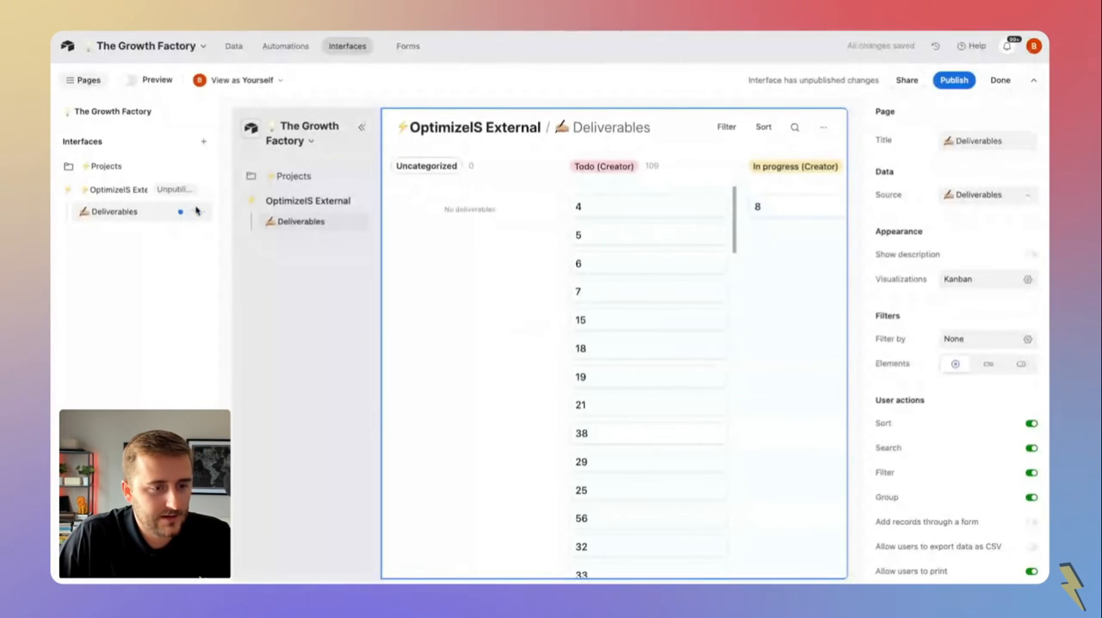
# - Publish OptimizeIS External and review the Share dialog's interface and permission level without inviting anyone
pyautogui.click(953, 79)
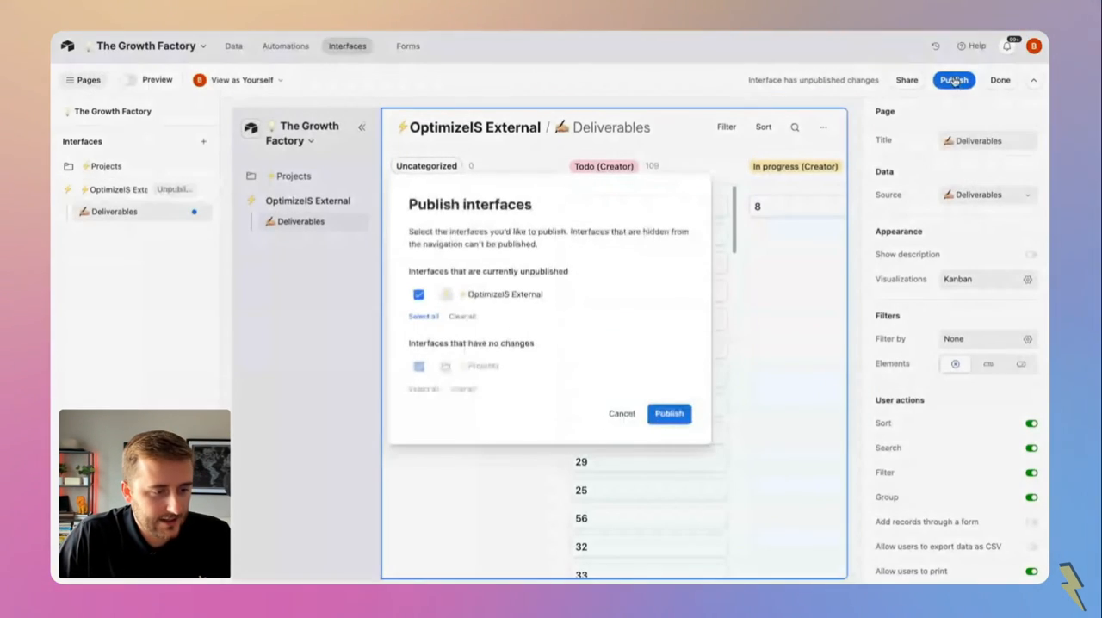
pyautogui.click(669, 414)
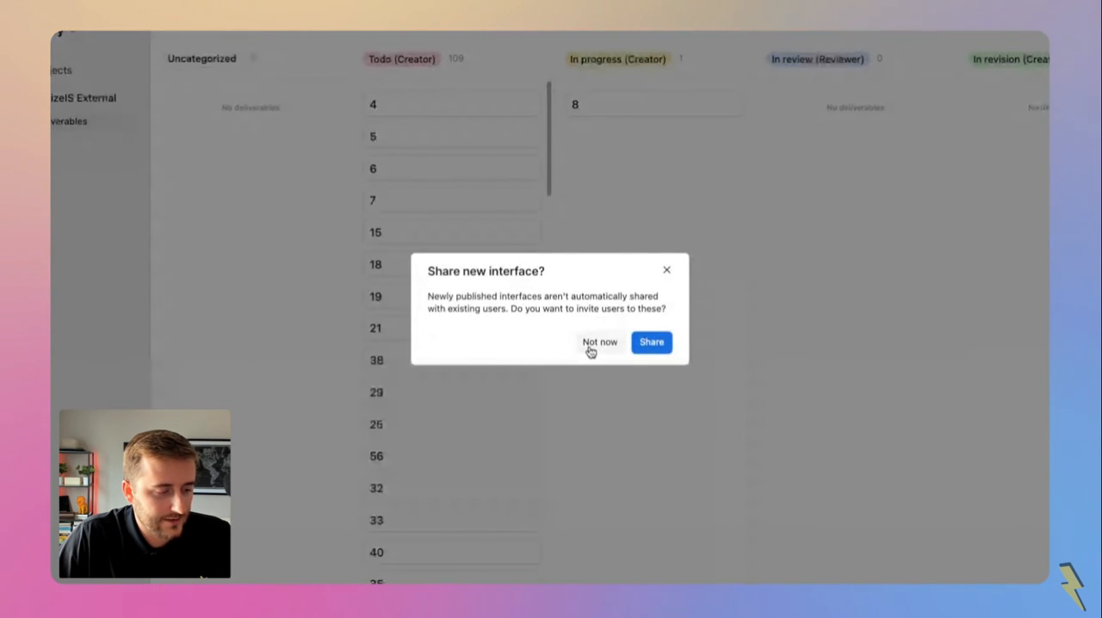
pyautogui.click(650, 341)
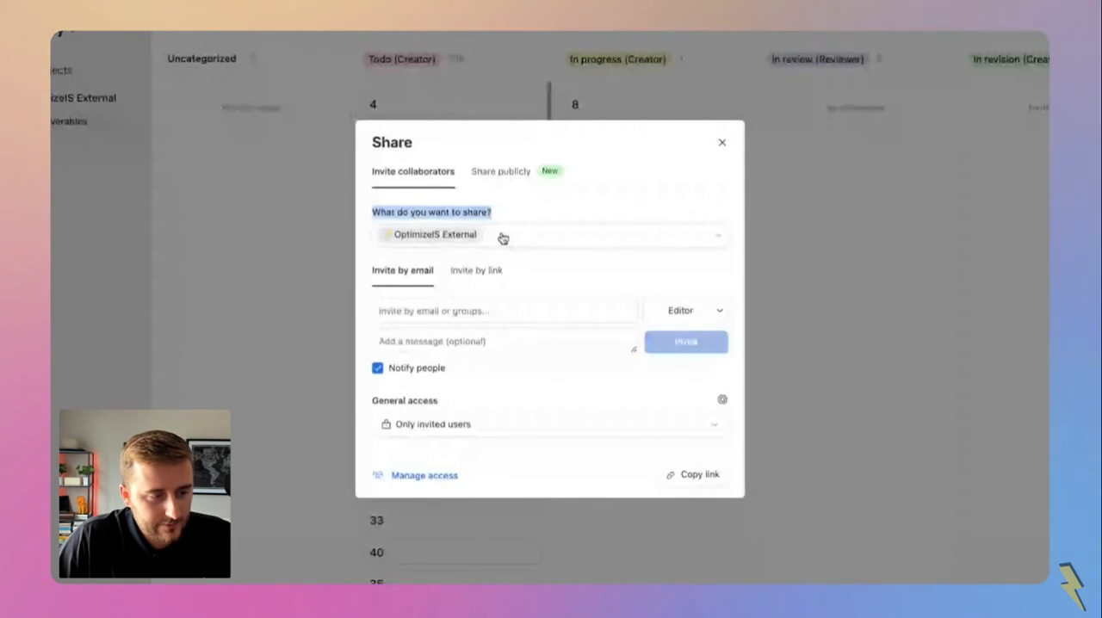
pyautogui.click(549, 234)
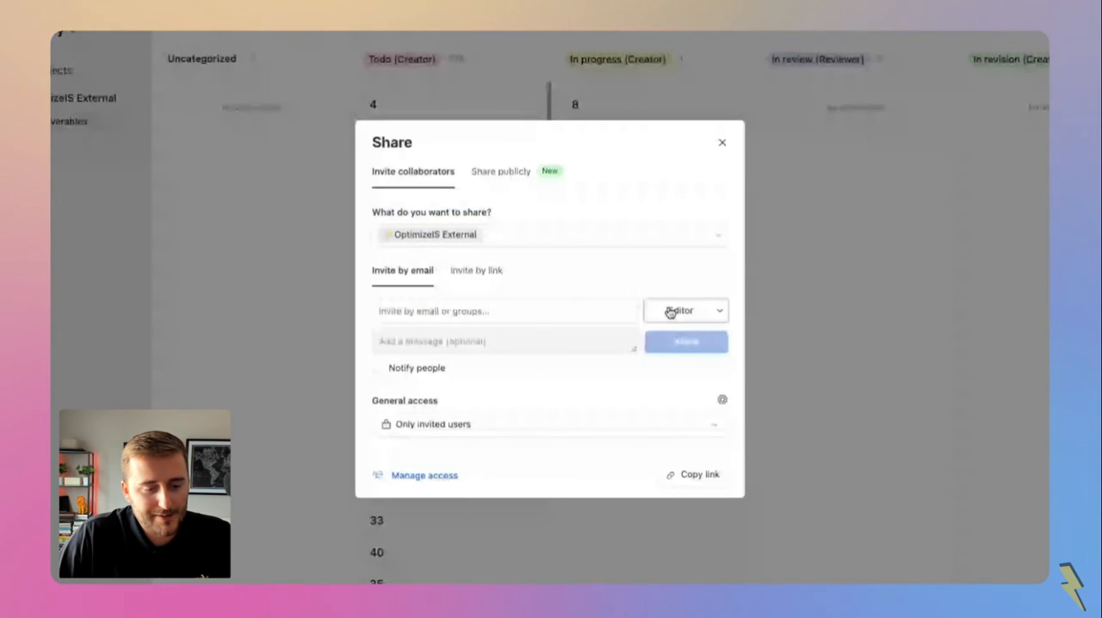
pyautogui.click(684, 311)
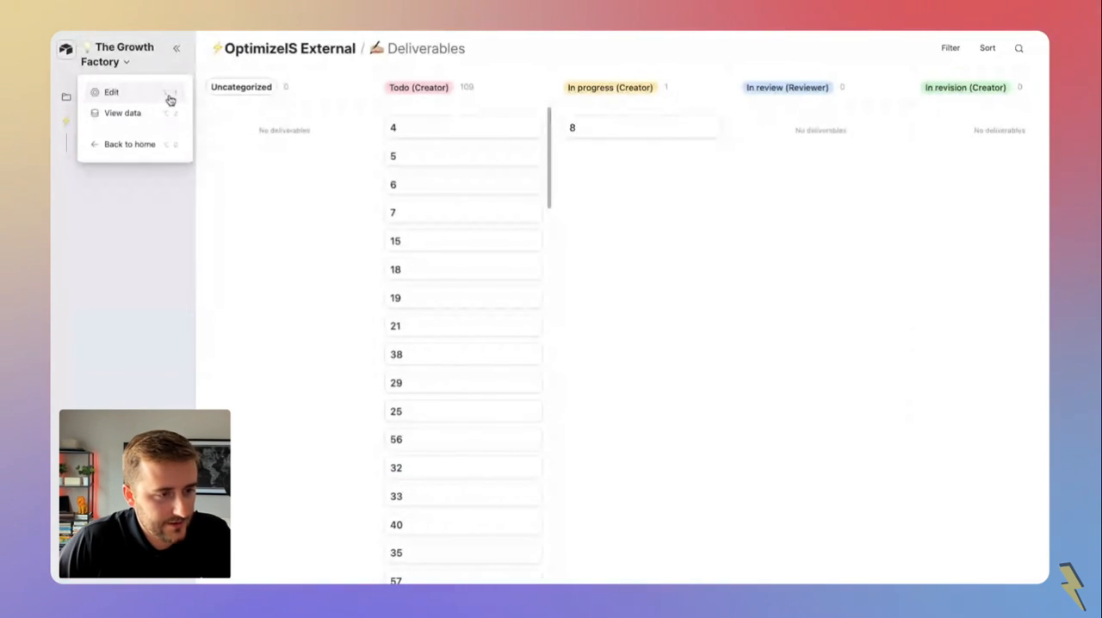
# - Add a page filter where Assignee is the current user
pyautogui.click(111, 92)
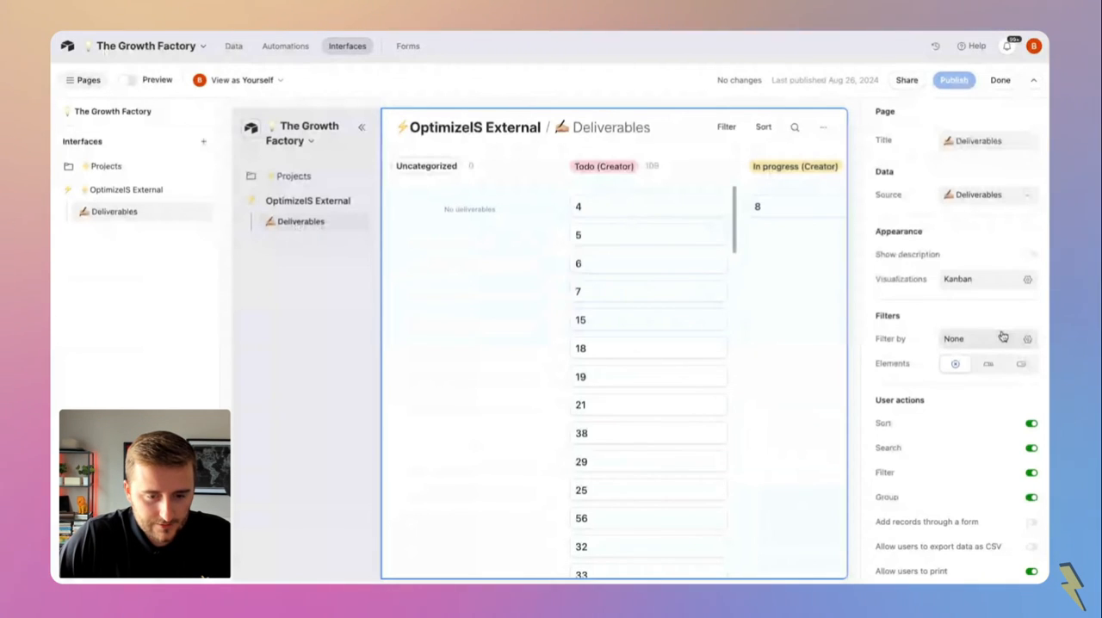
pyautogui.click(1026, 336)
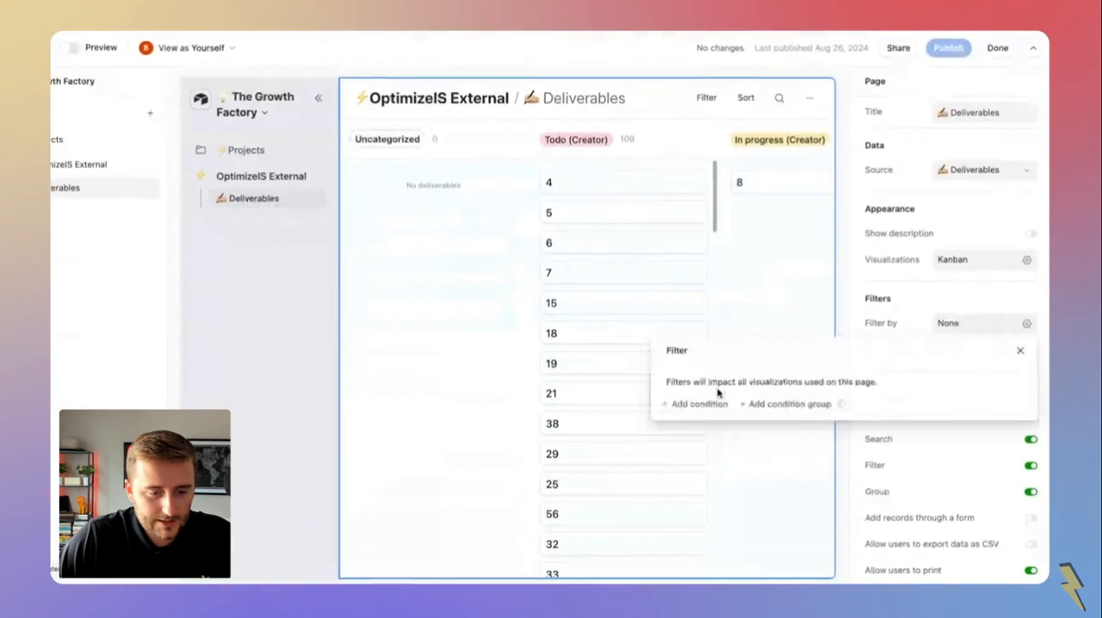
pyautogui.click(697, 404)
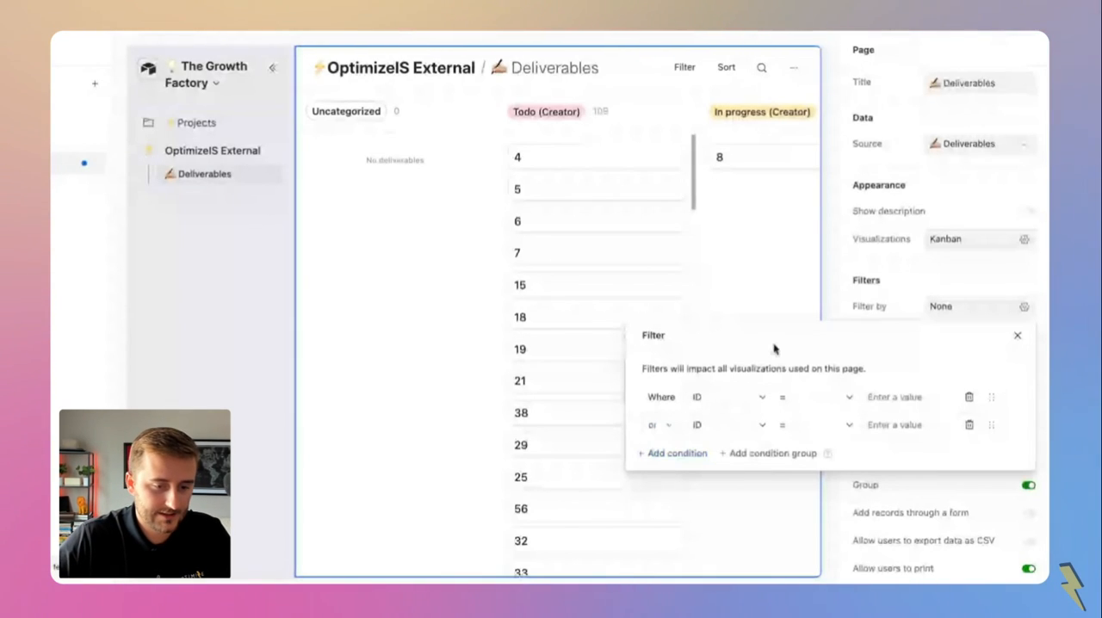
pyautogui.click(727, 397)
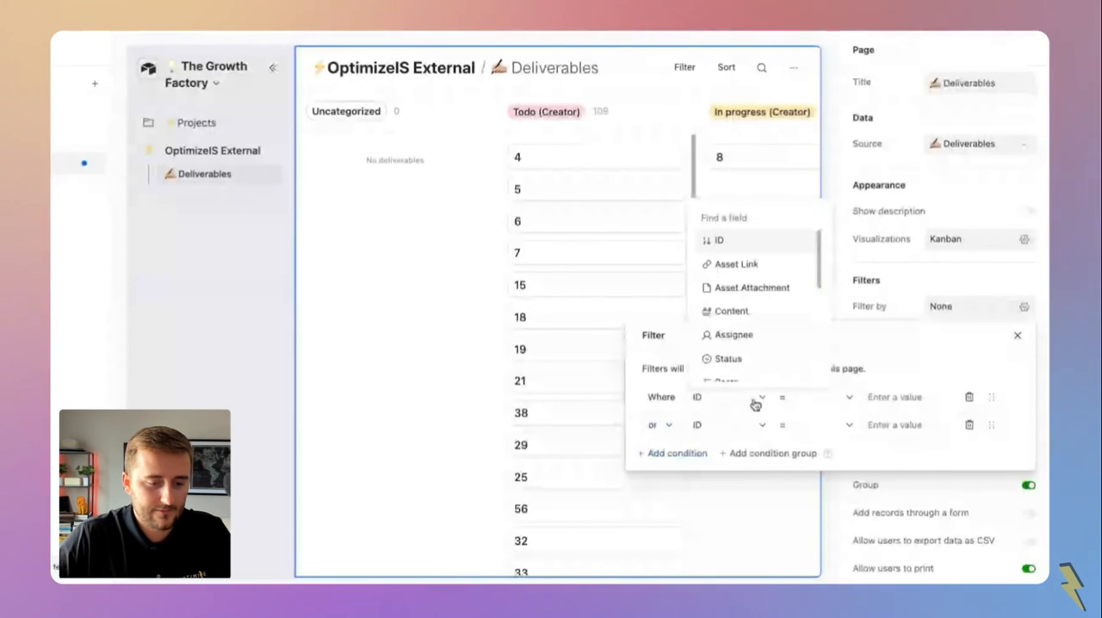
pyautogui.click(734, 334)
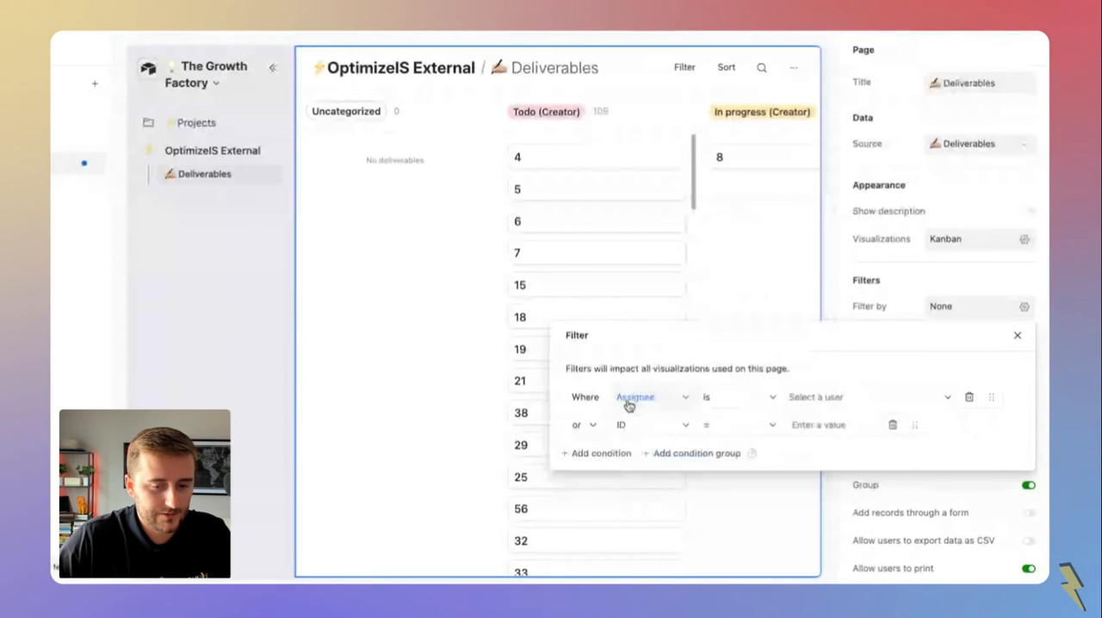
pyautogui.click(865, 397)
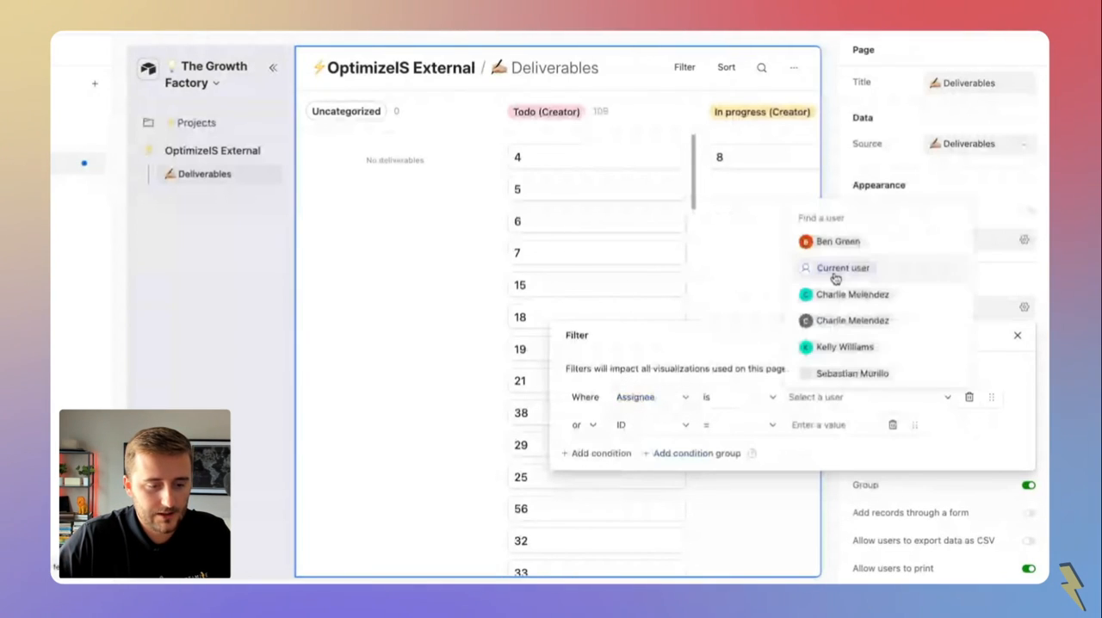
pyautogui.click(842, 268)
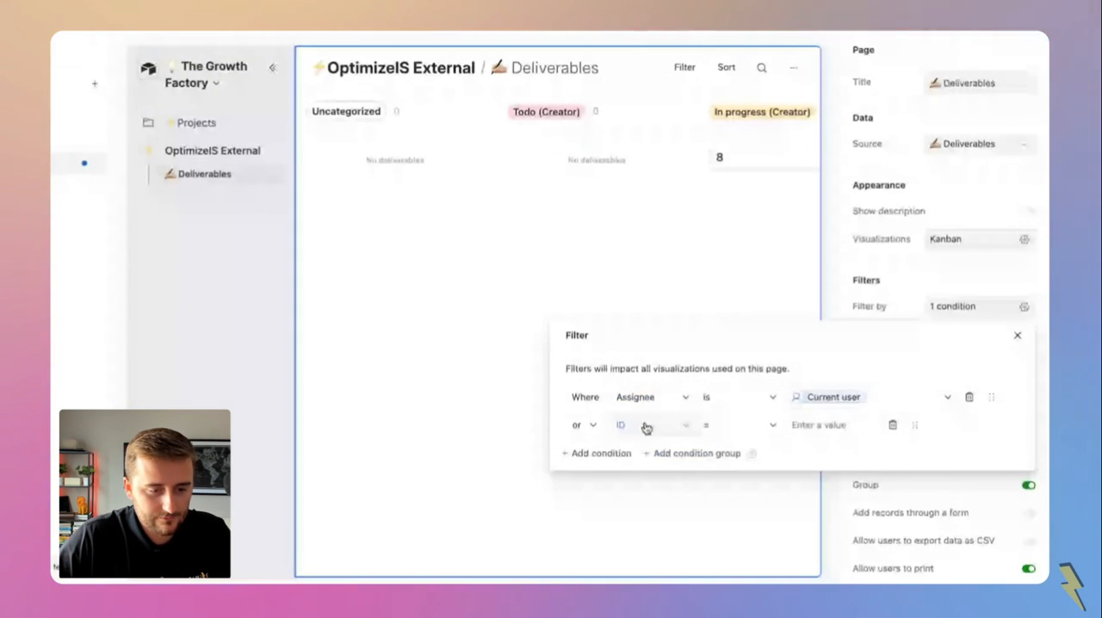
# - Add an 'or' condition where Reviewer is the current user
pyautogui.click(650, 424)
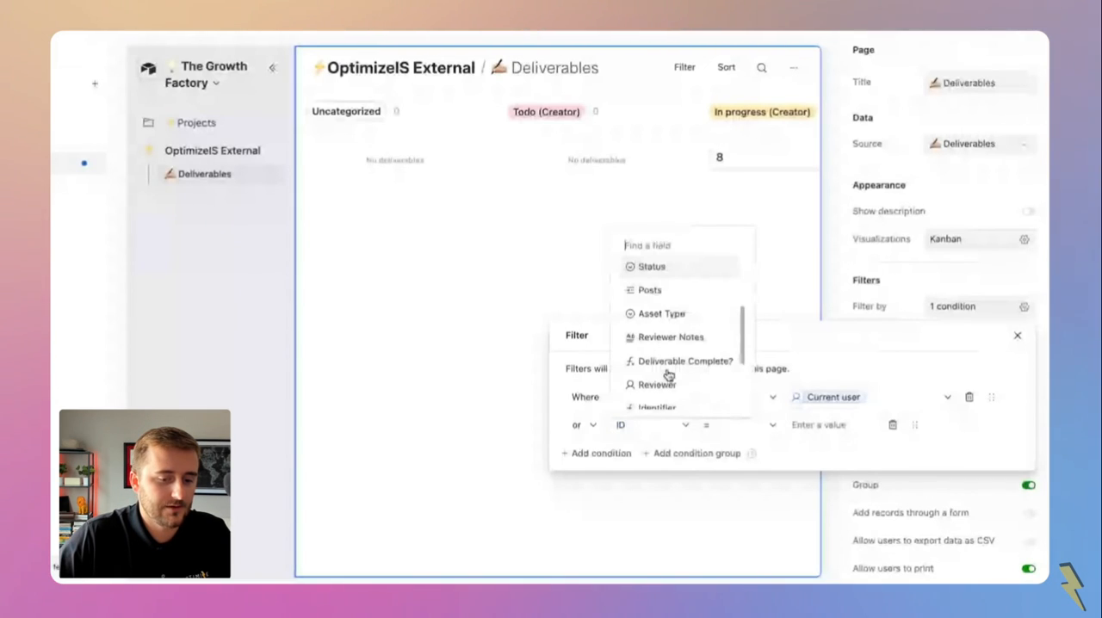
pyautogui.click(656, 385)
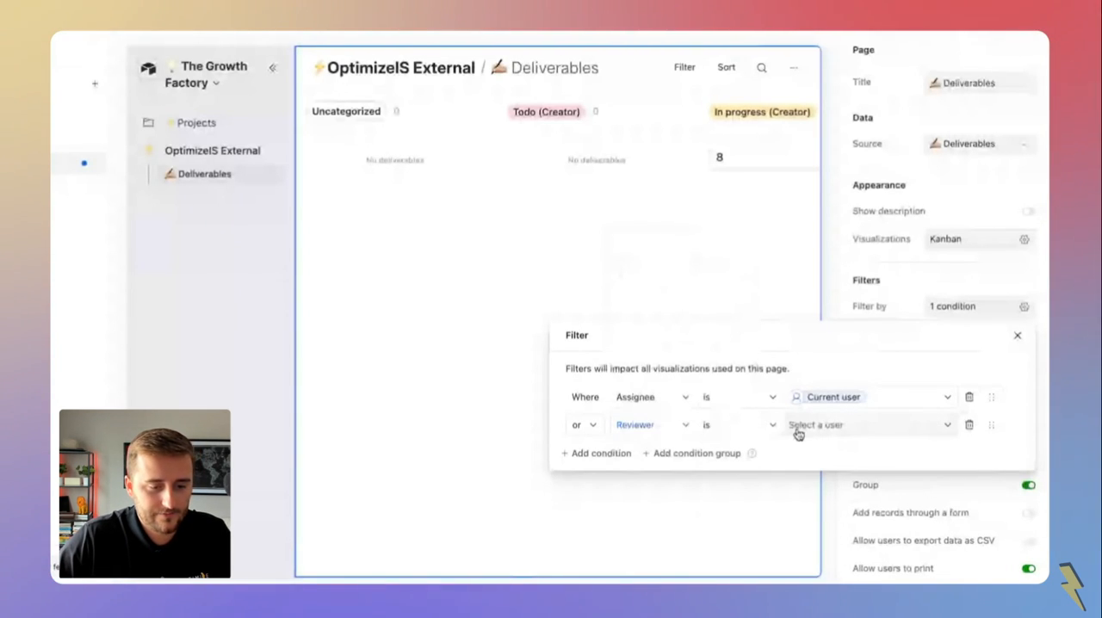
pyautogui.click(869, 424)
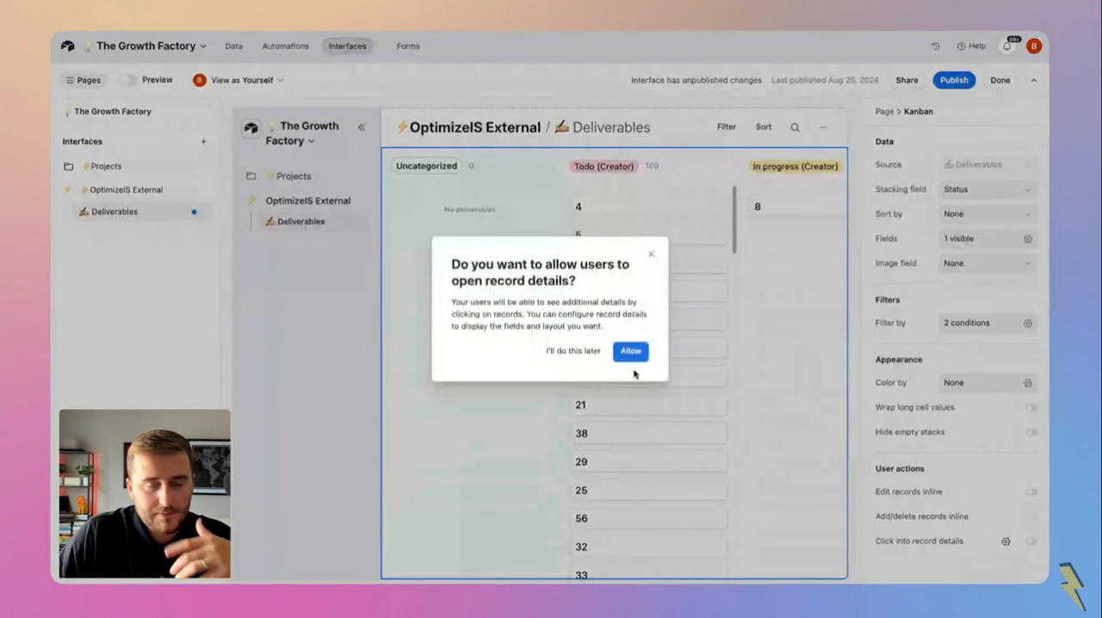
# - Allow opening record details and select the Content field placed below Assignee
pyautogui.click(630, 351)
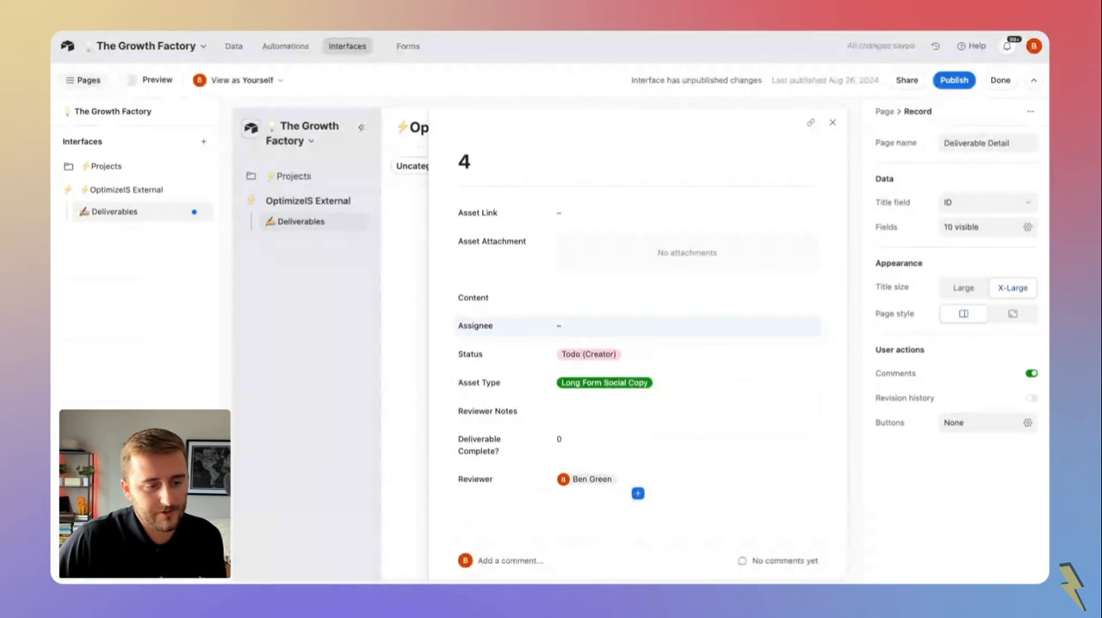
pyautogui.click(475, 326)
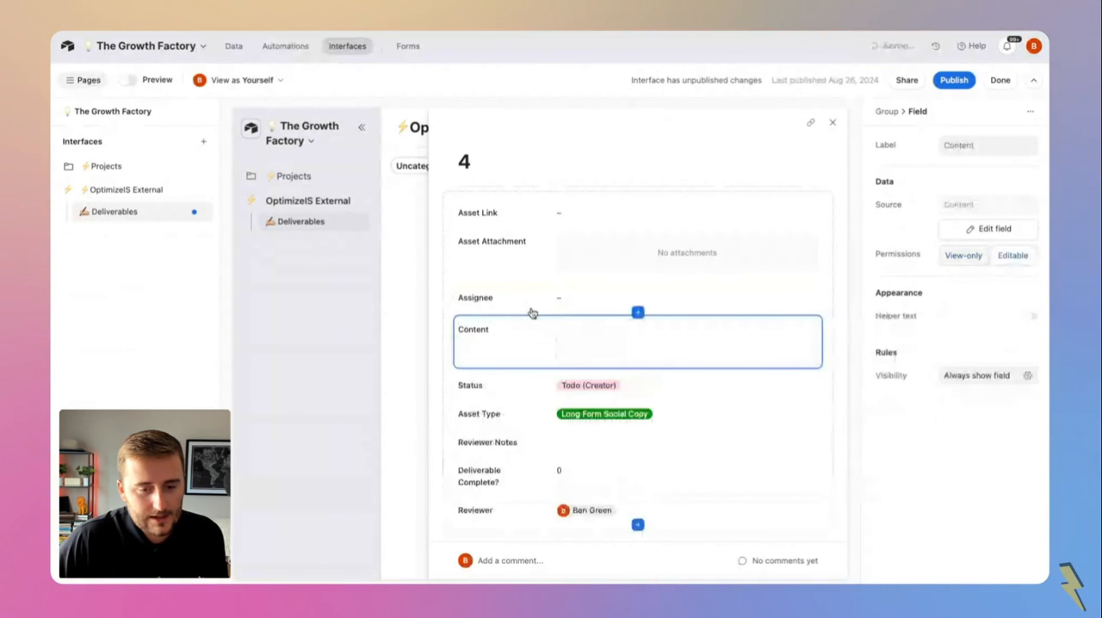
# - Make Content editable and visible only where Assignee is the chosen user
pyautogui.click(1028, 375)
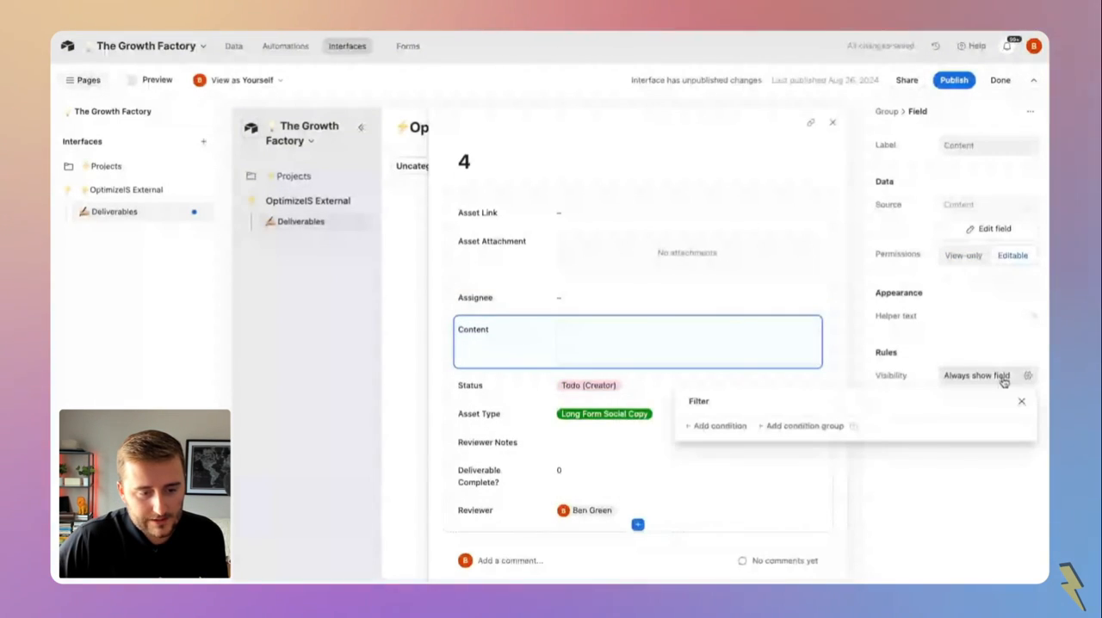
pyautogui.click(643, 342)
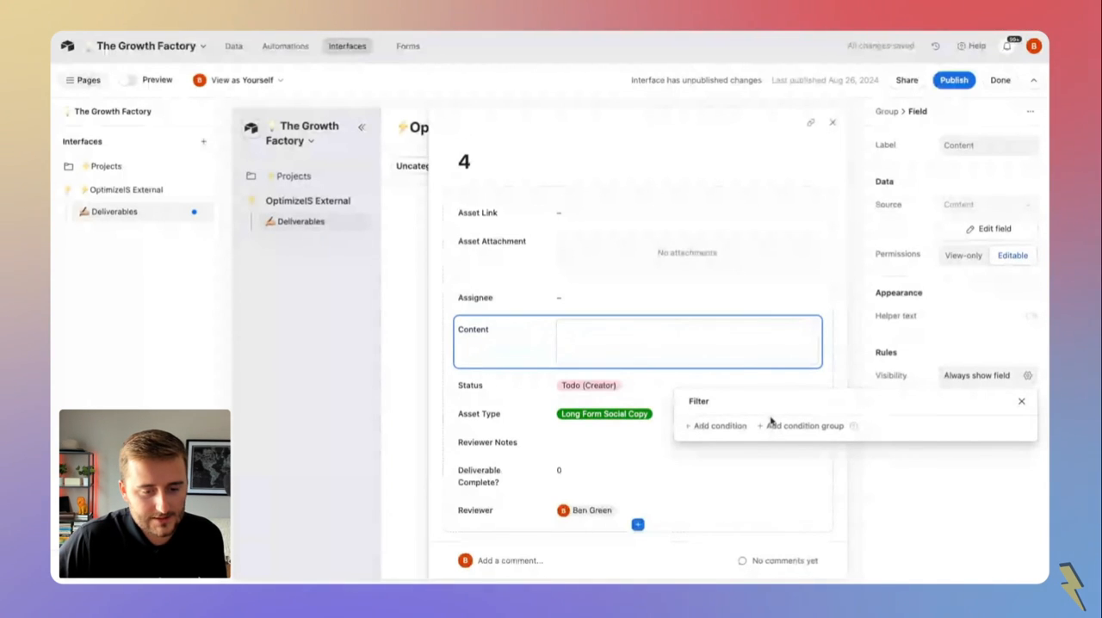
pyautogui.click(718, 425)
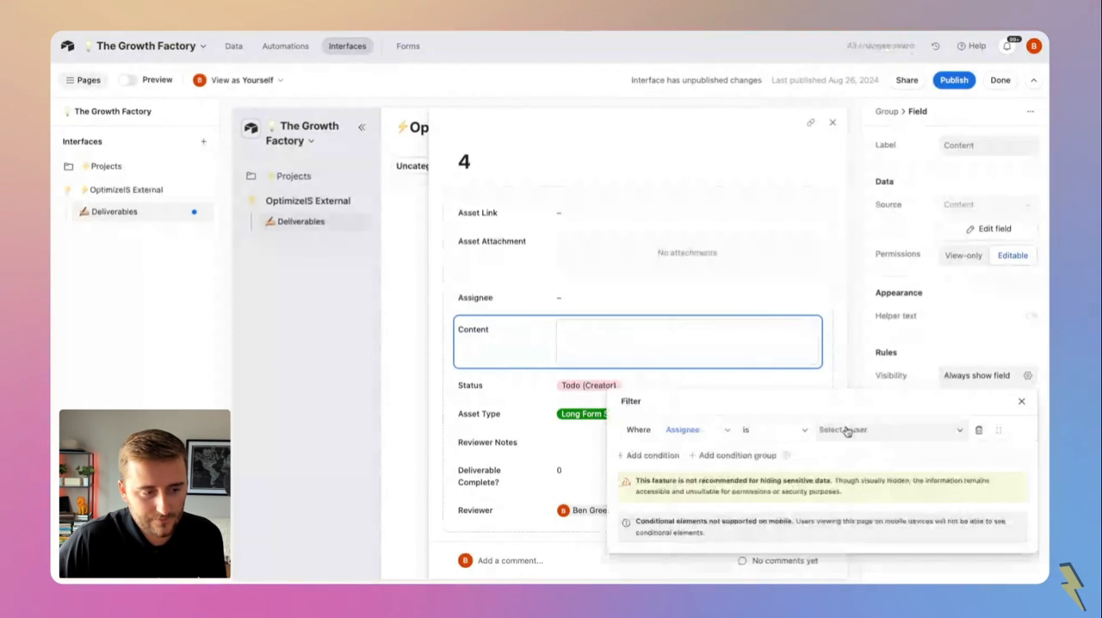
pyautogui.click(887, 429)
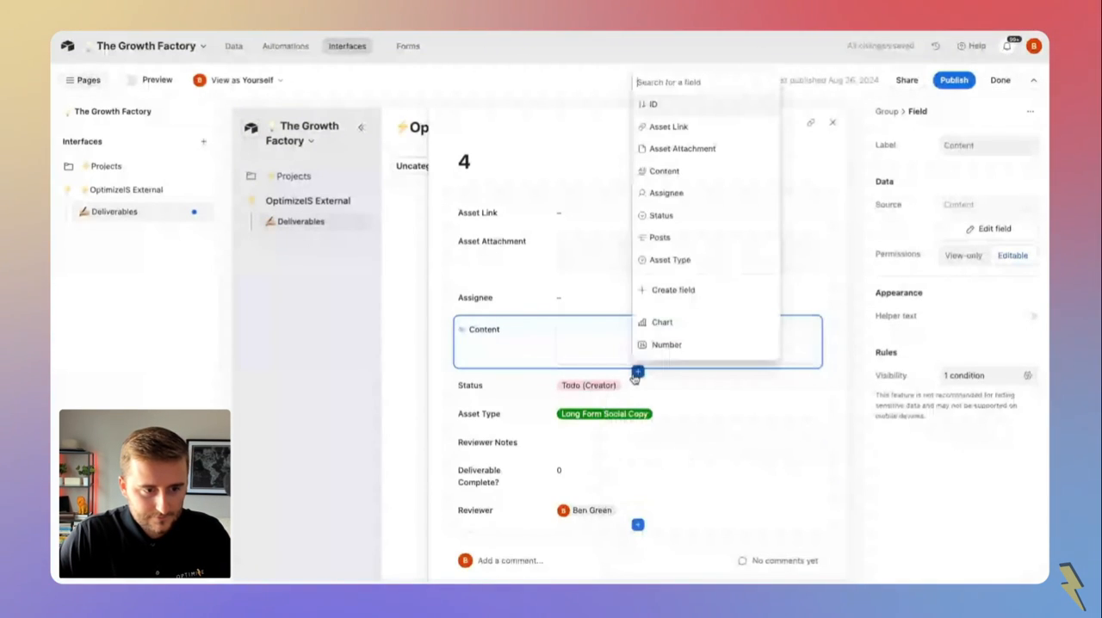
# - Add a second Content field to the Deliverable Detail layout
pyautogui.write('con')
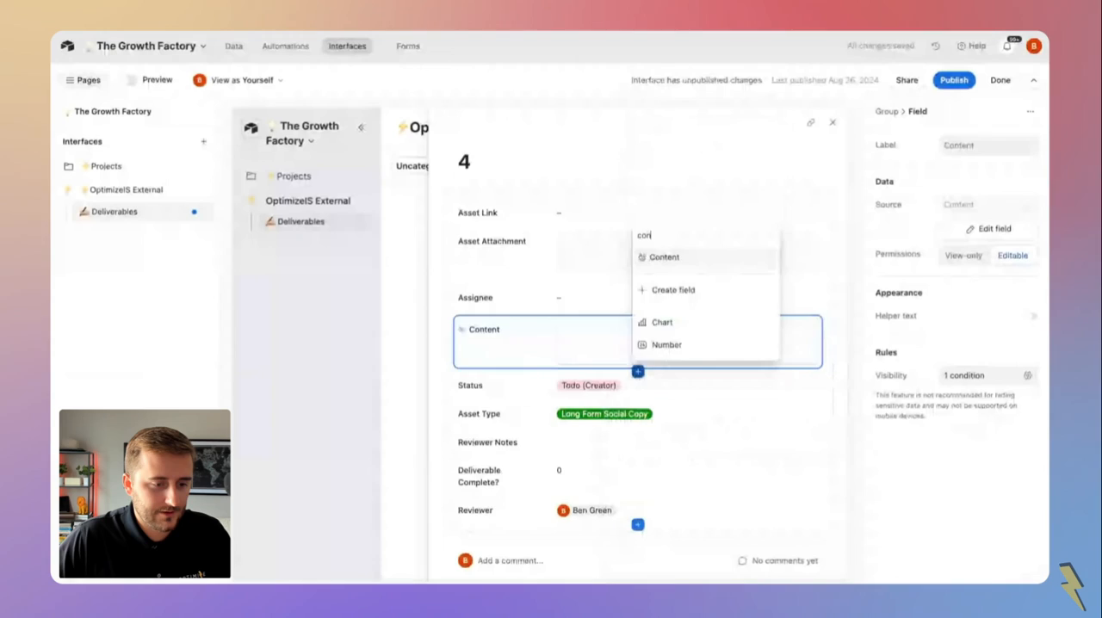
pyautogui.click(663, 257)
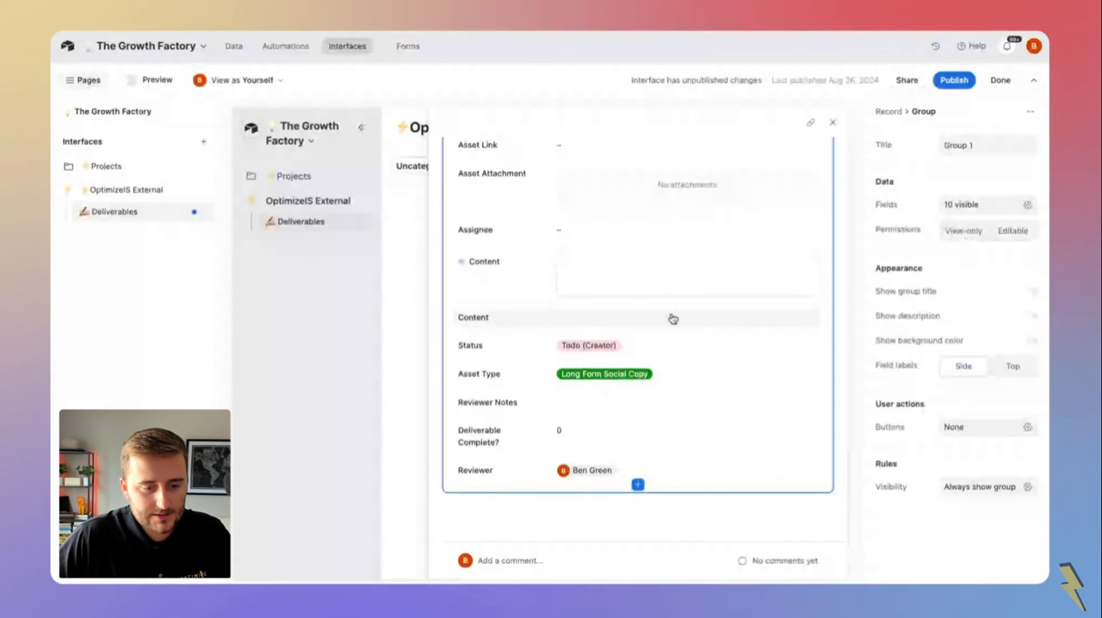
# - Make the second Content field view-only, visible only where Assignee is not the chosen user
pyautogui.click(637, 317)
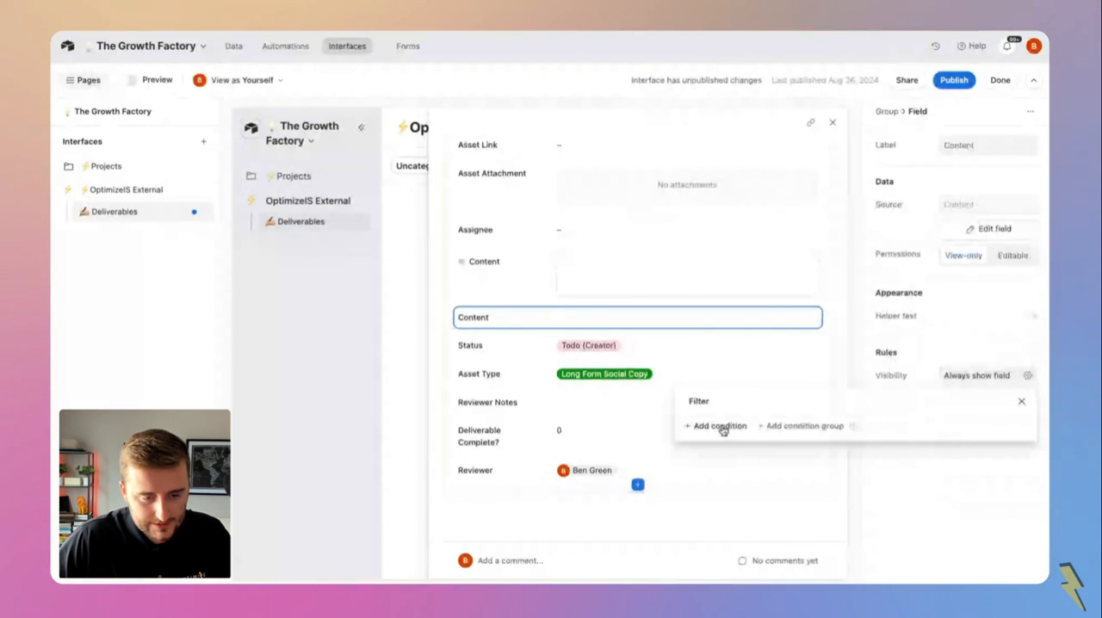
pyautogui.click(717, 425)
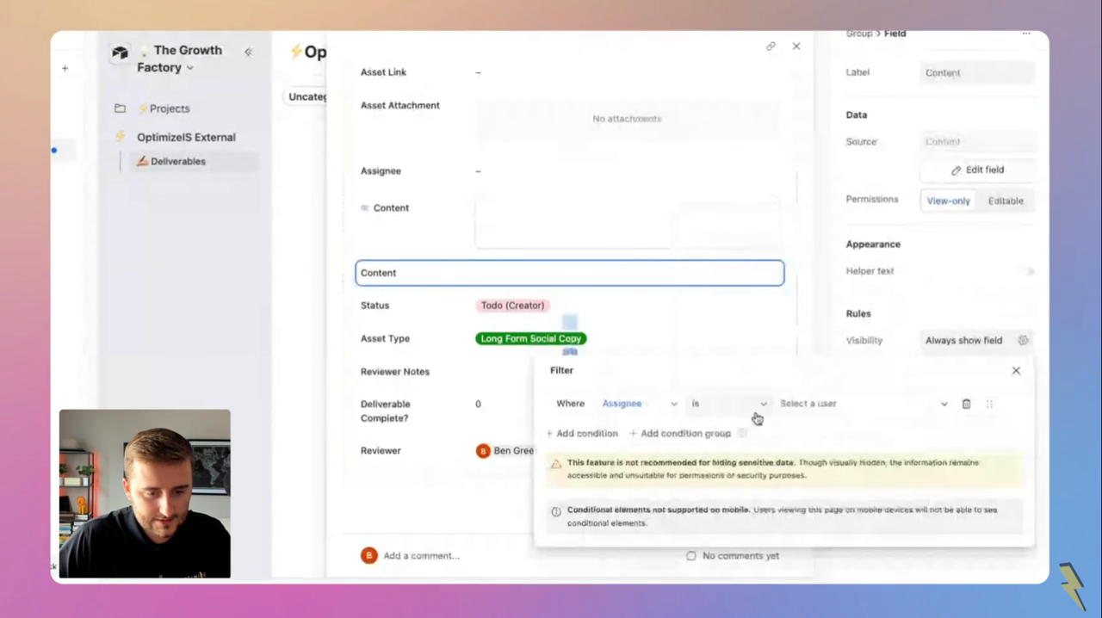
pyautogui.click(728, 403)
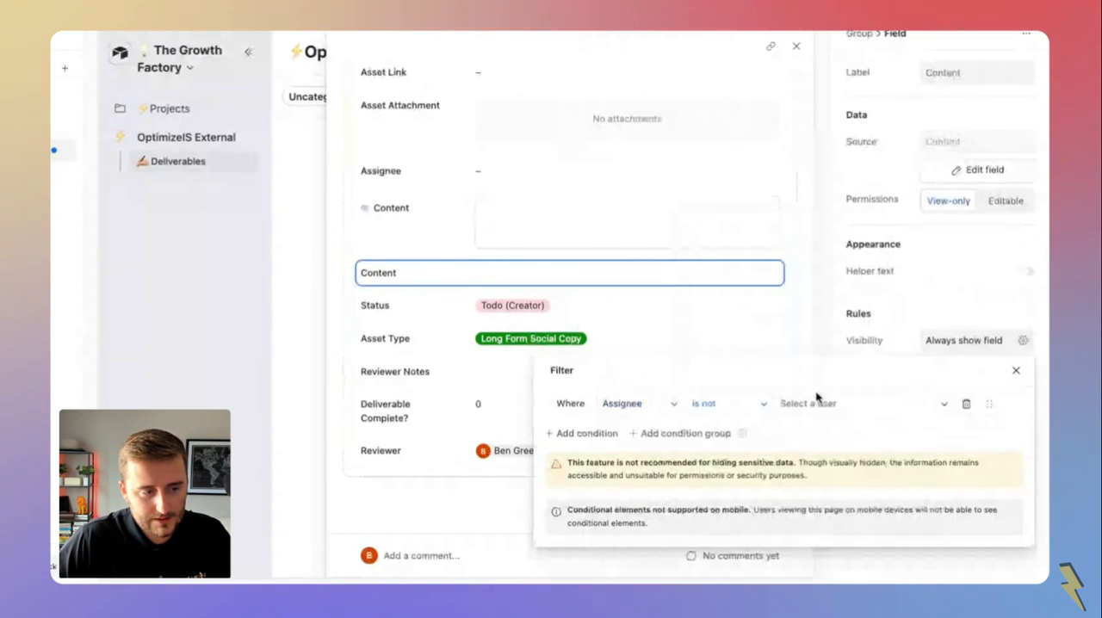
pyautogui.click(808, 402)
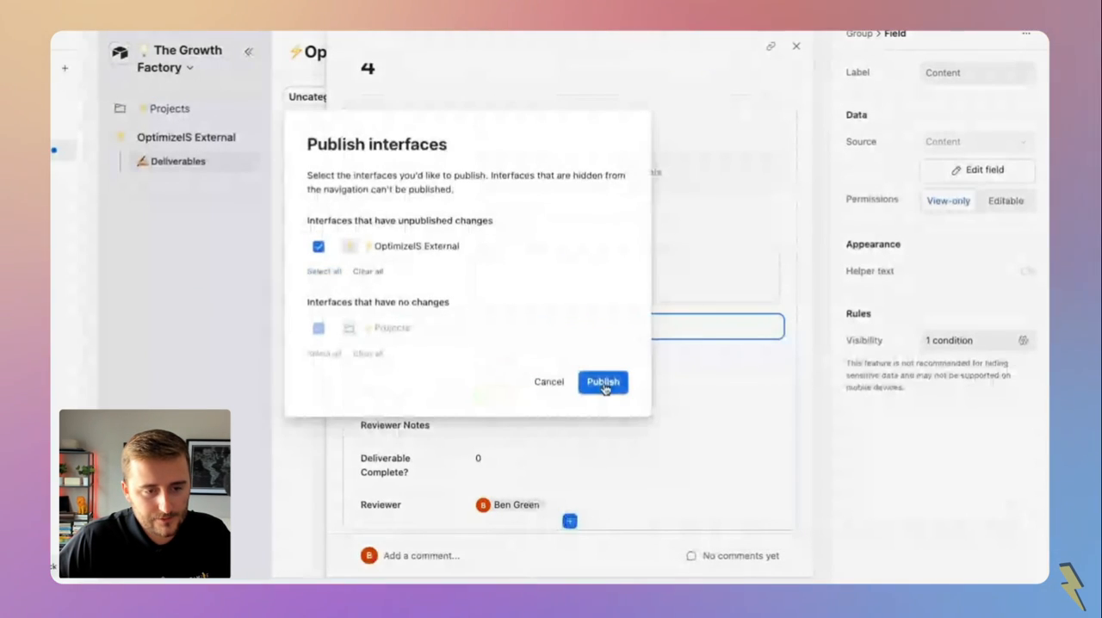
# - Publish the latest OptimizeIS External changes
pyautogui.click(602, 381)
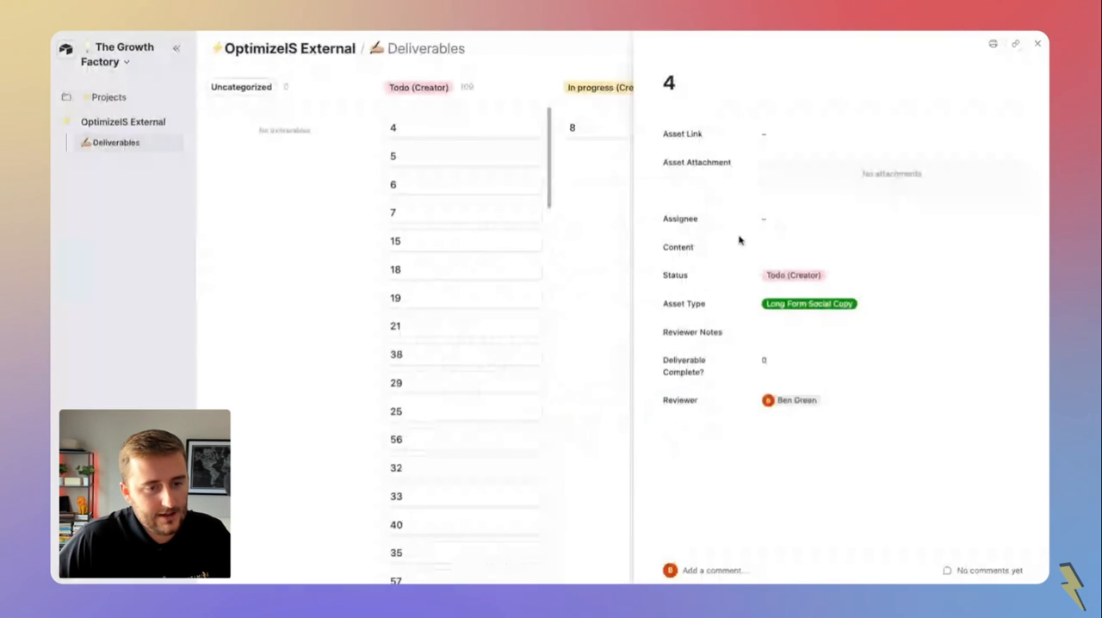
pyautogui.moveTo(760, 252)
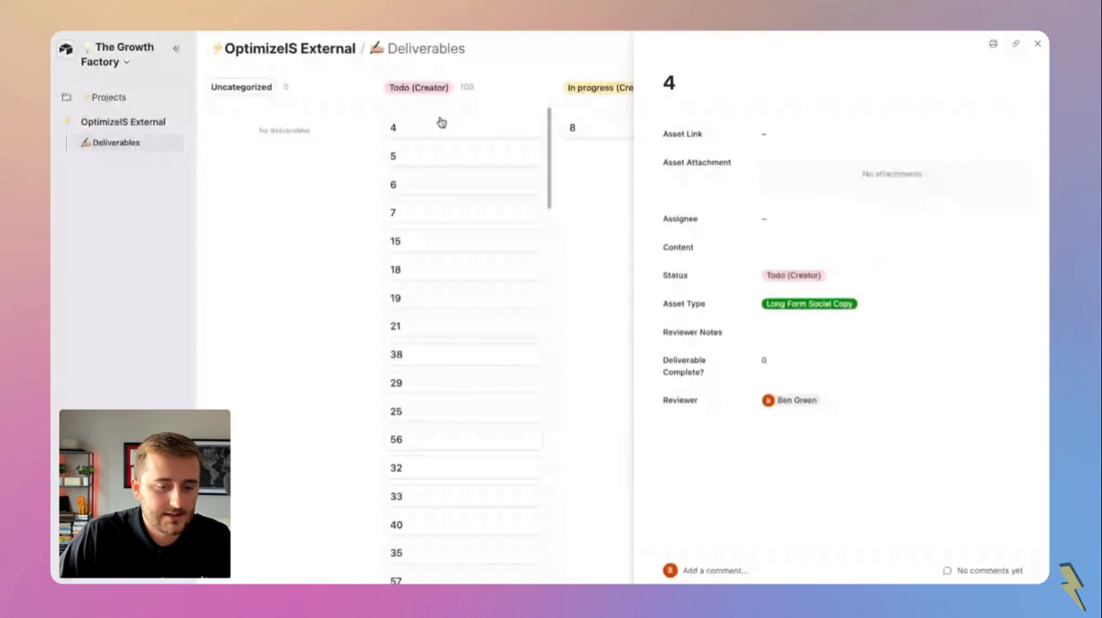
pyautogui.moveTo(797, 418)
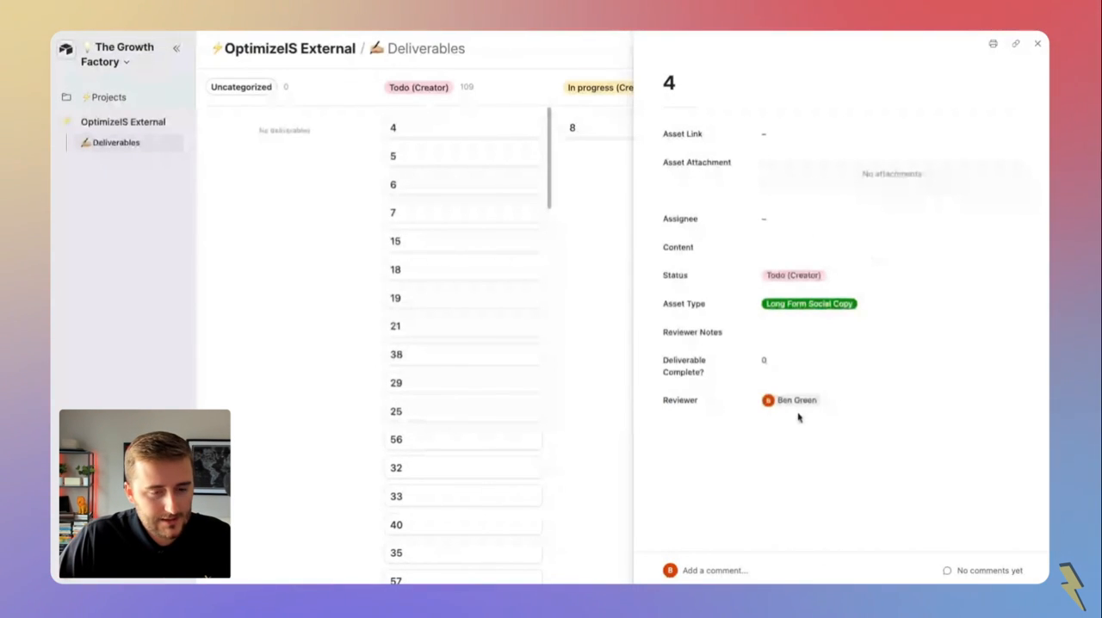
pyautogui.moveTo(764, 202)
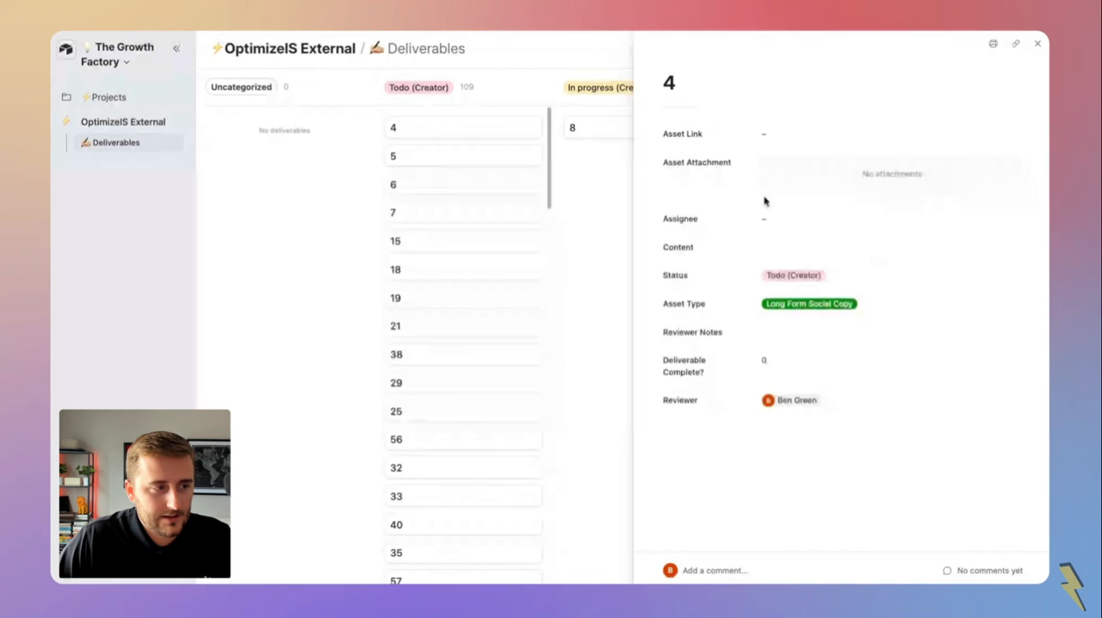